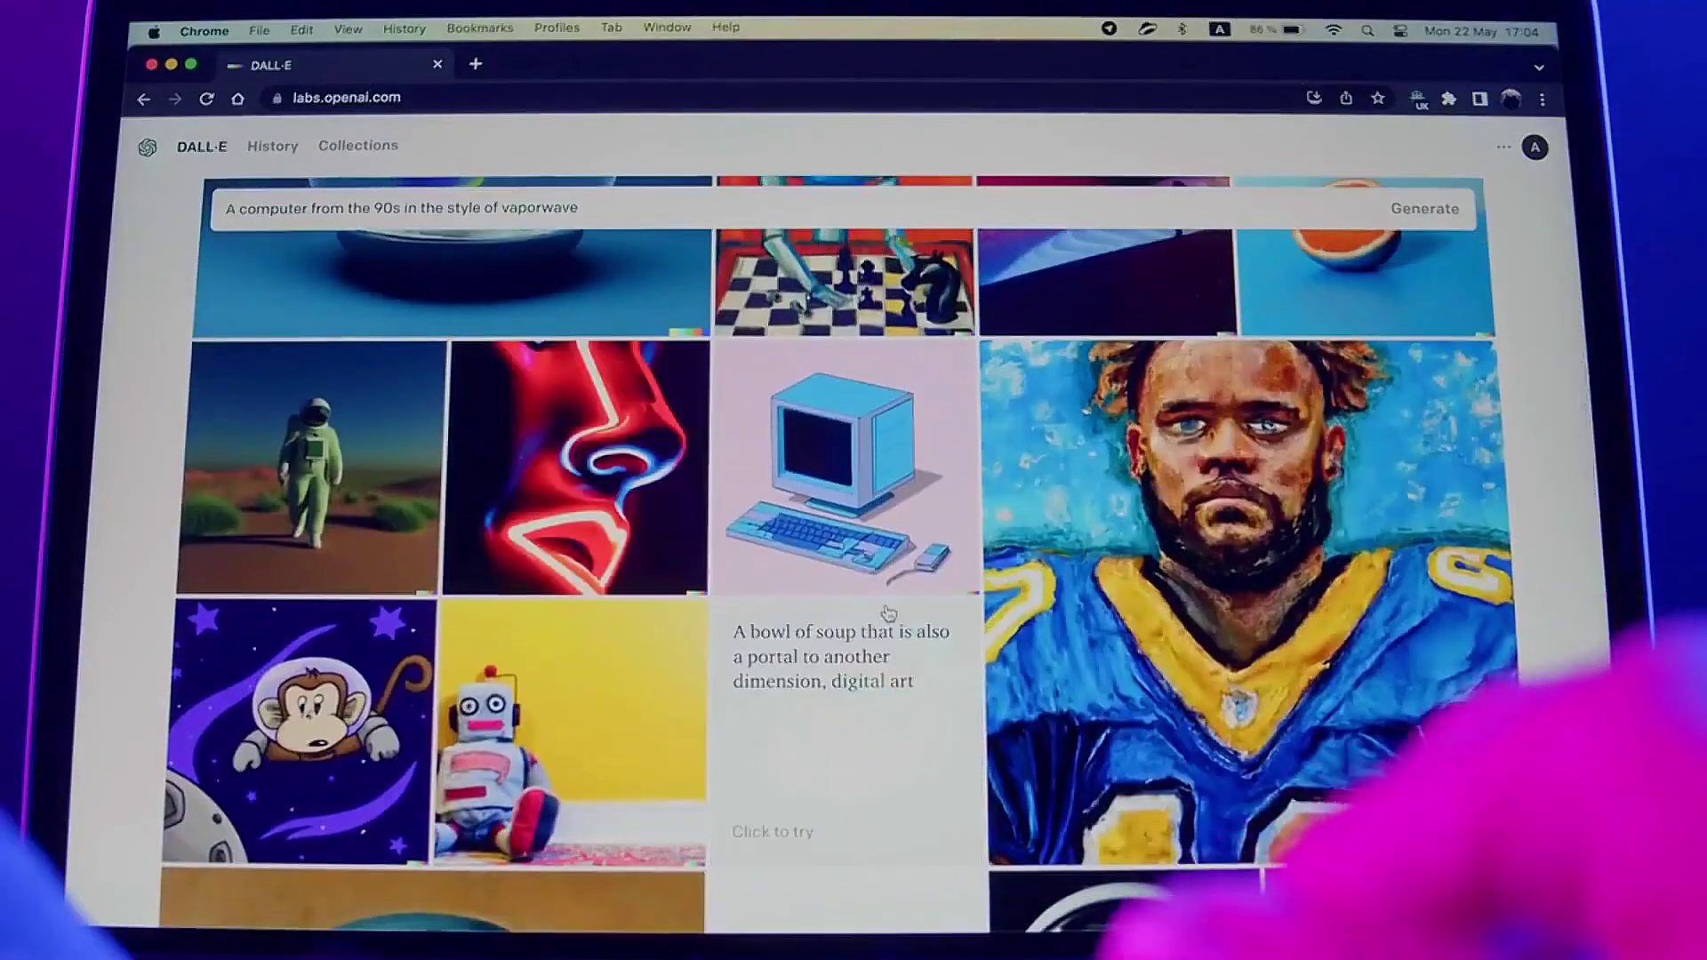
{"action": "scroll", "scroll_direction": "down", "scroll_amount": 3}
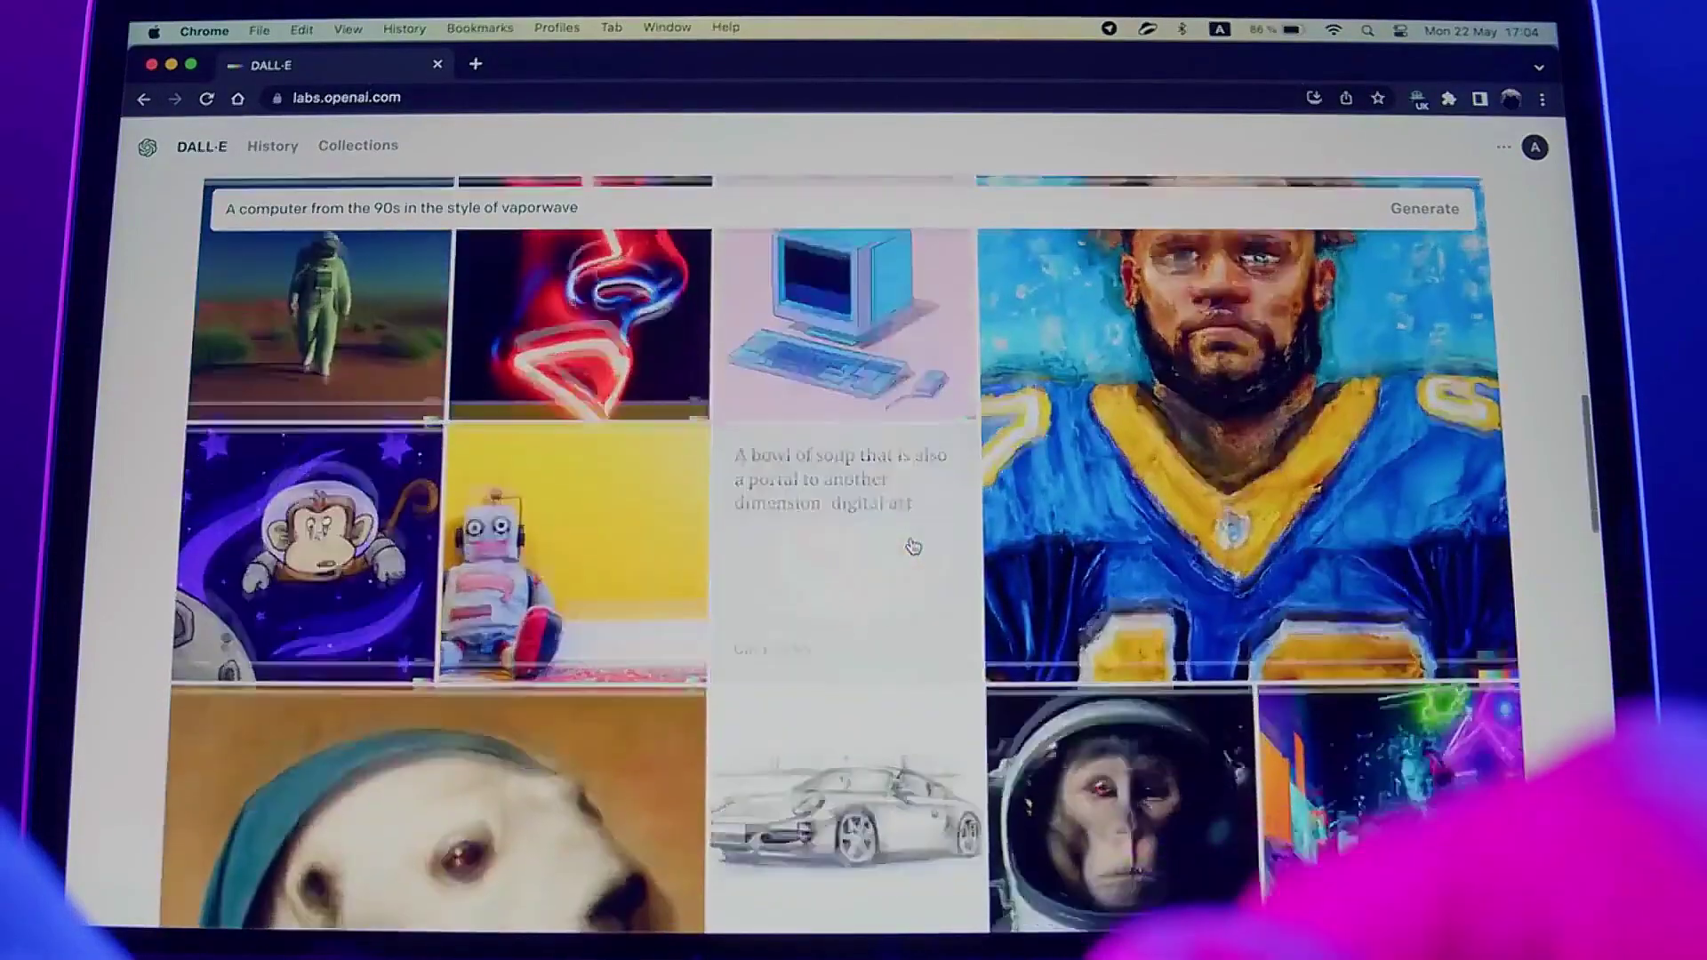